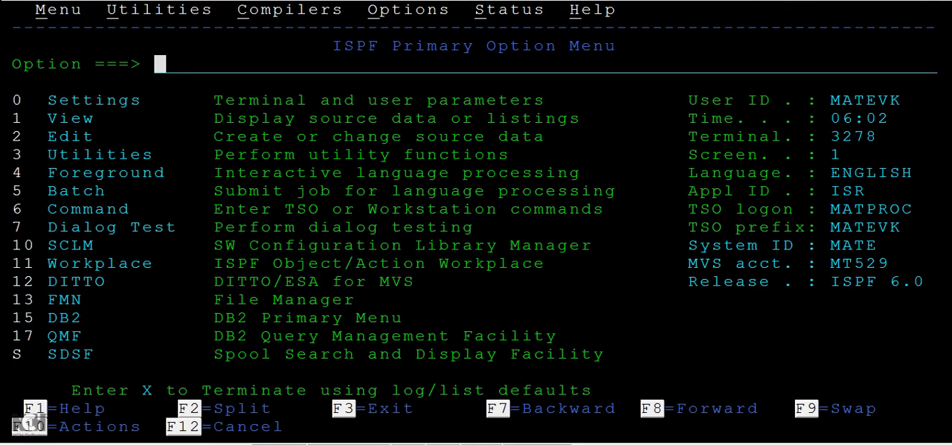
# Choose option 2 (Edit) on the ISPF Primary Option Menu to reach the Edit Entry Panel.
pyautogui.write('2')
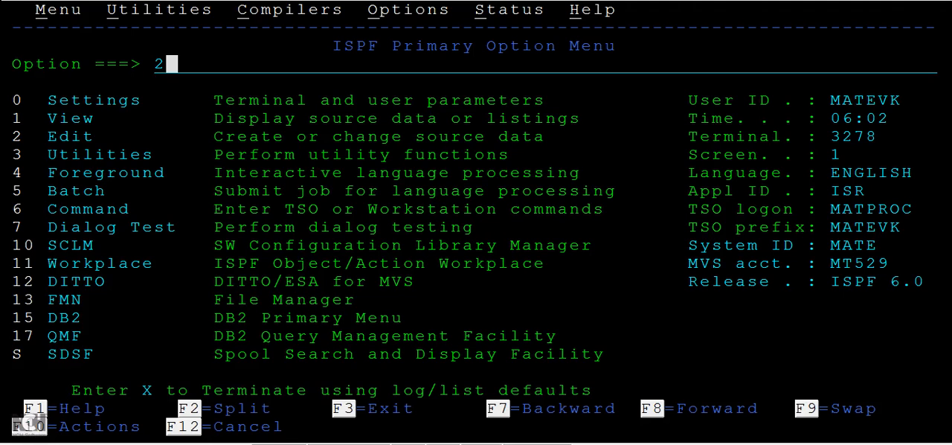
pyautogui.press('Enter')
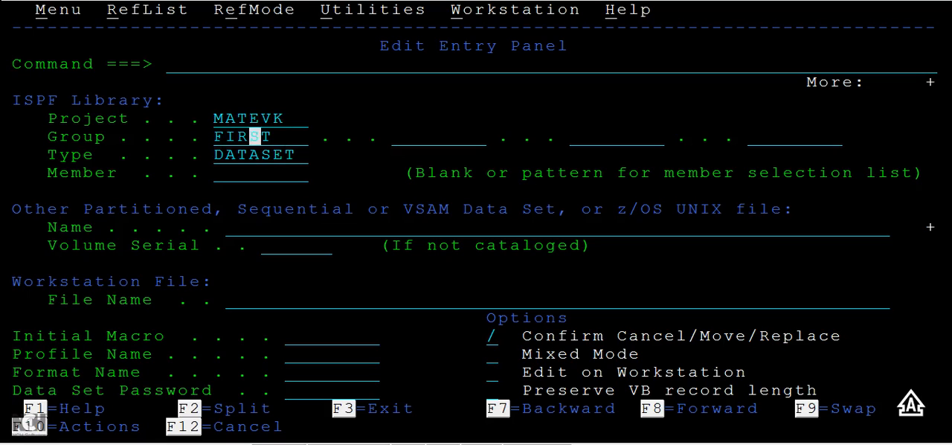
# Correct the Type field to DATASET and open MATEVK.FIRST.DATASET in the editor.
pyautogui.click(752, 137)
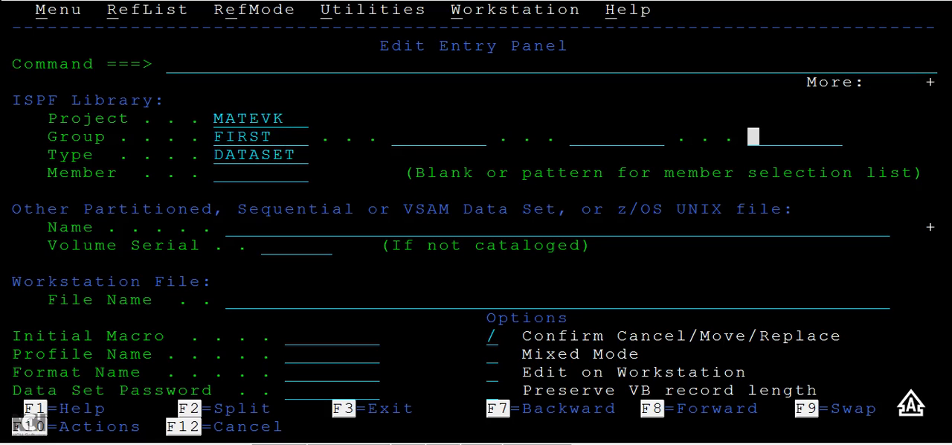
pyautogui.click(280, 154)
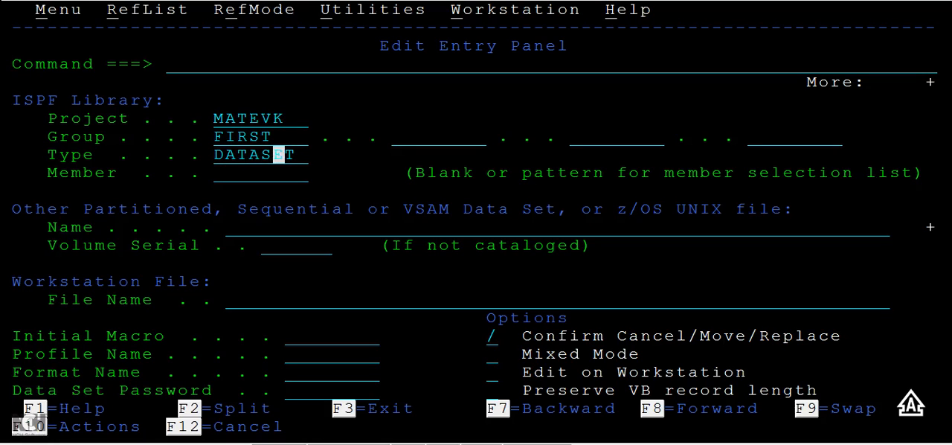
pyautogui.write('T')
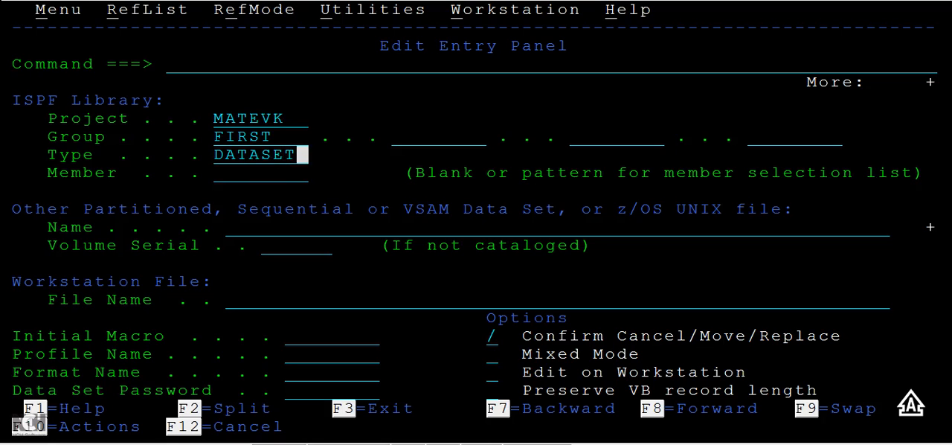
pyautogui.press('Enter')
pyautogui.write('E')
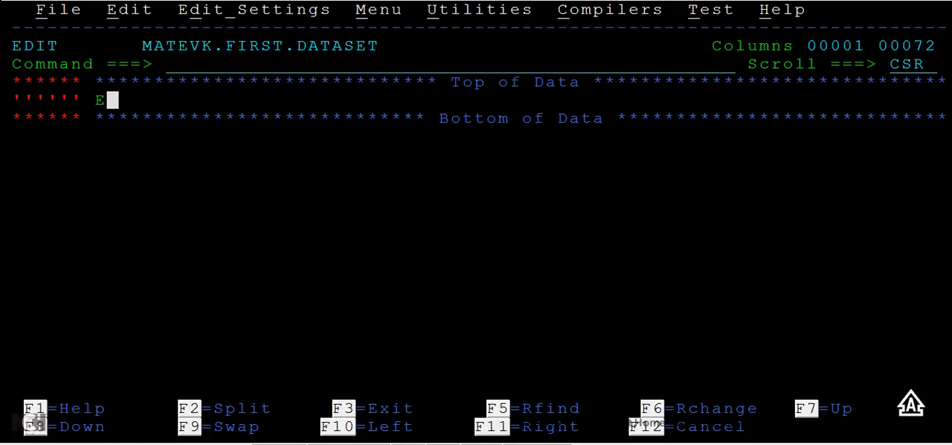
# Enter three text lines ending 'AND EDITING THIS DATASET AND ENTERING THE TEXT' and commit them.
pyautogui.write('NTER THE TEXT HERE')
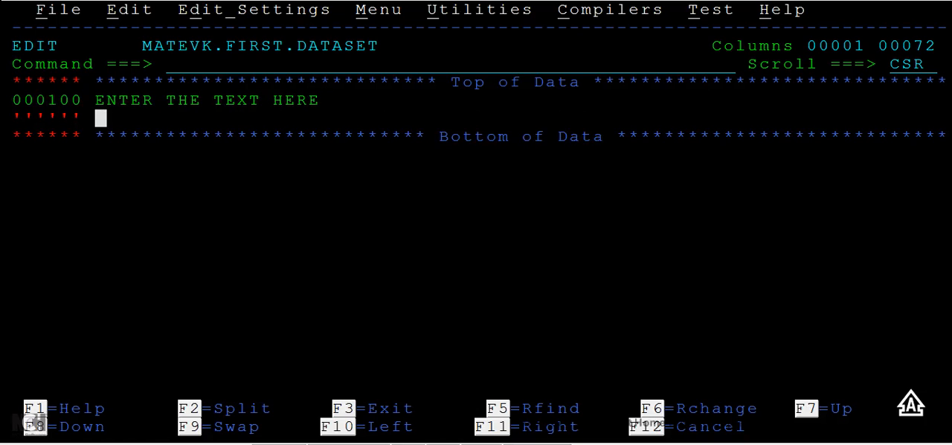
pyautogui.write('YEAH!!!')
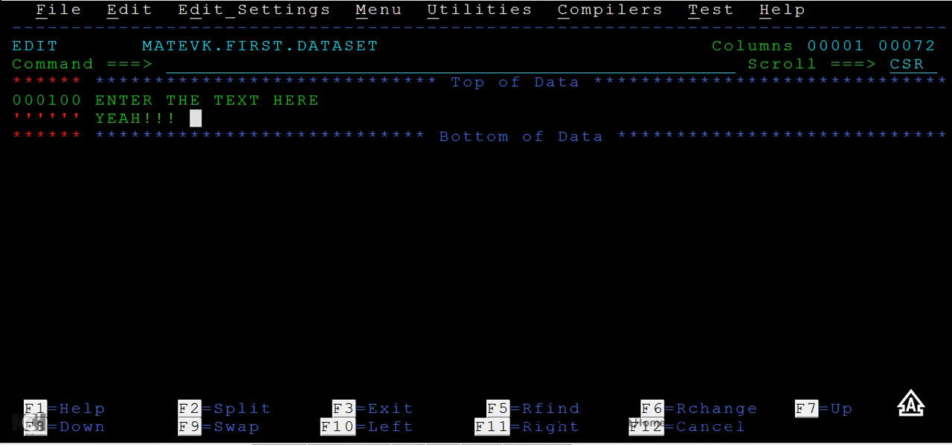
pyautogui.write('I HAVE CREATED MY FIRST DA')
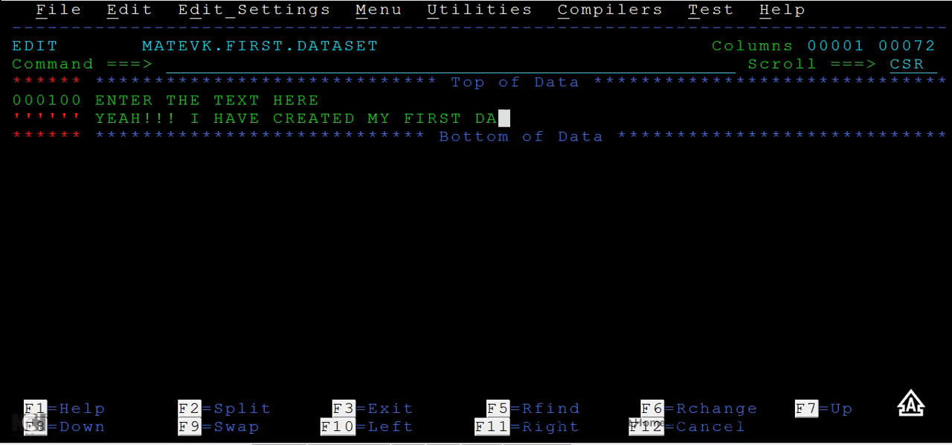
pyautogui.write('TA SET')
pyautogui.write('AND EDITI')
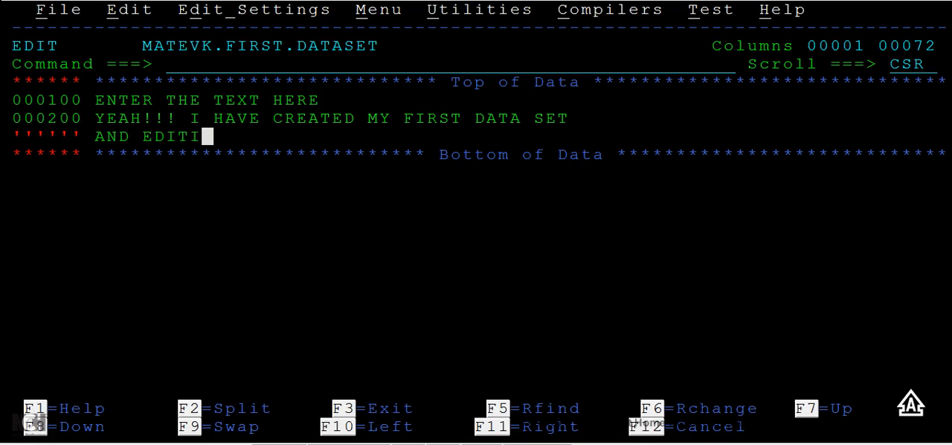
pyautogui.write('NG THIS DAT')
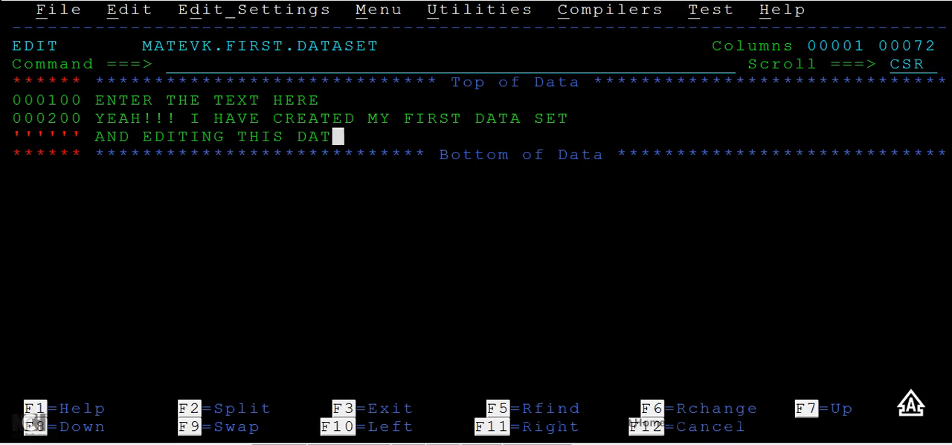
pyautogui.write('ASET AND ENT')
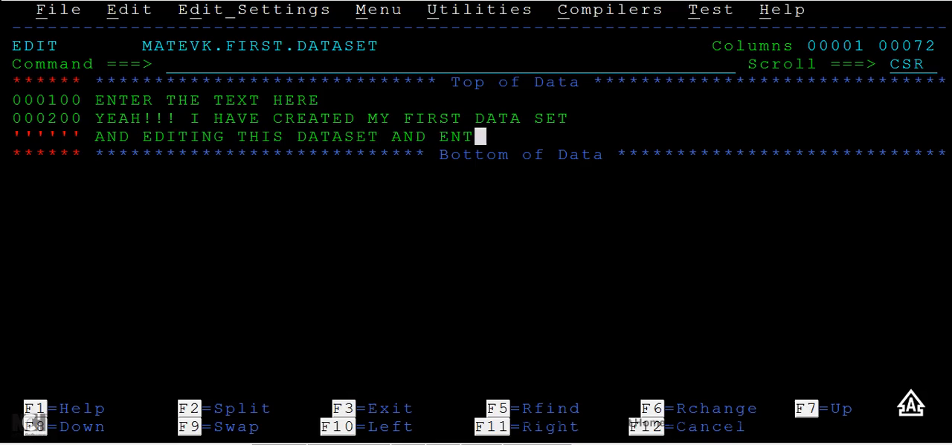
pyautogui.write('ERING THE')
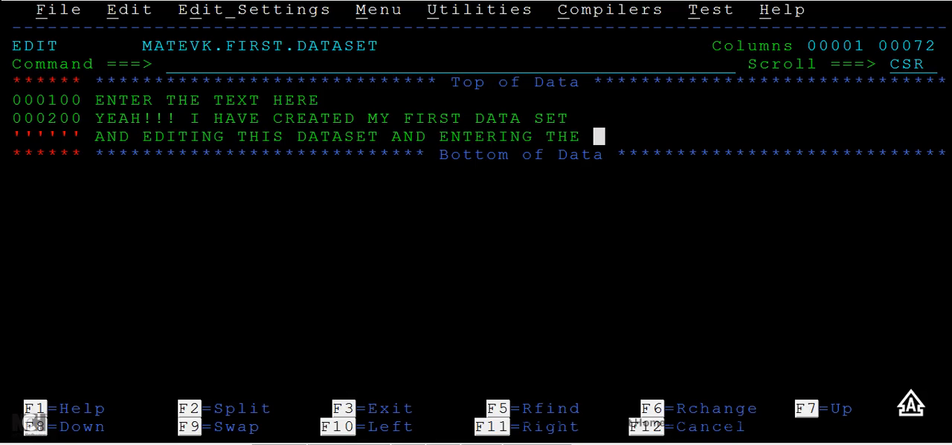
pyautogui.write('TEXT')
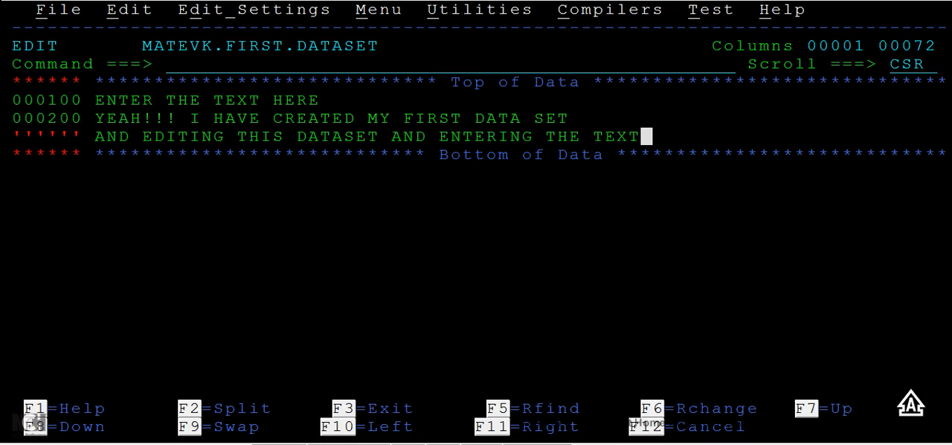
pyautogui.press('Enter')
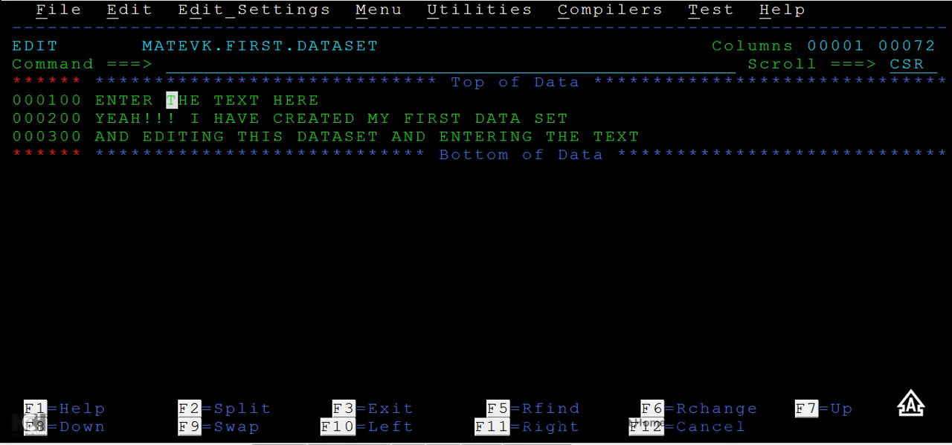
# Exit the editor with F3 to save, then re-edit MATEVK.FIRST.DATASET via option 2.
pyautogui.click(173, 63)
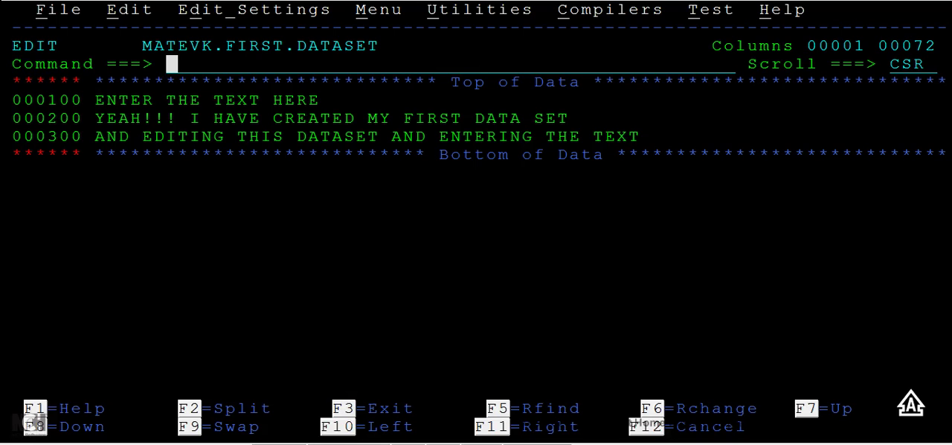
pyautogui.press('F3')
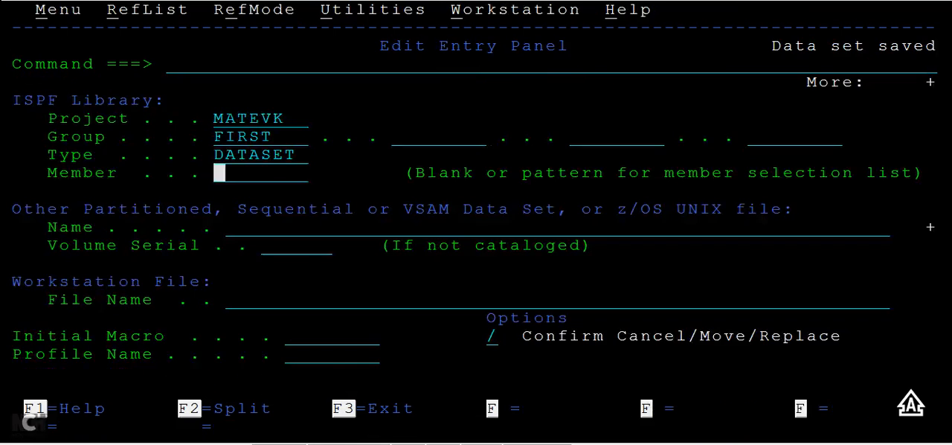
pyautogui.press('f3')
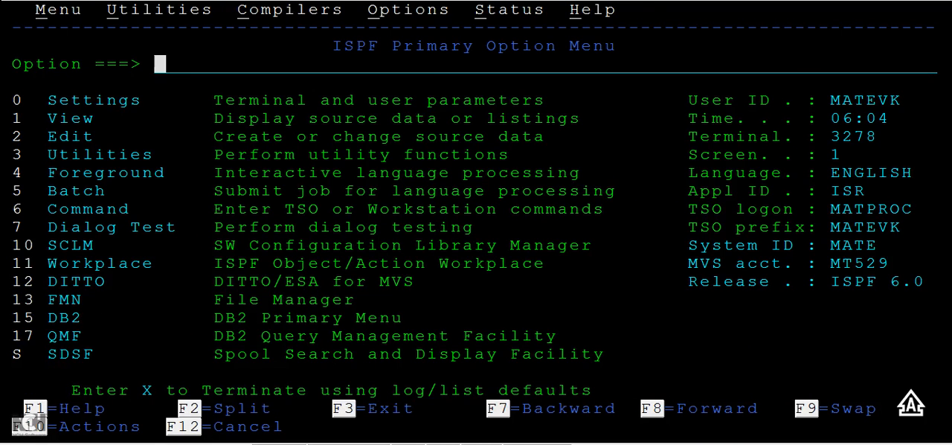
pyautogui.write('2')
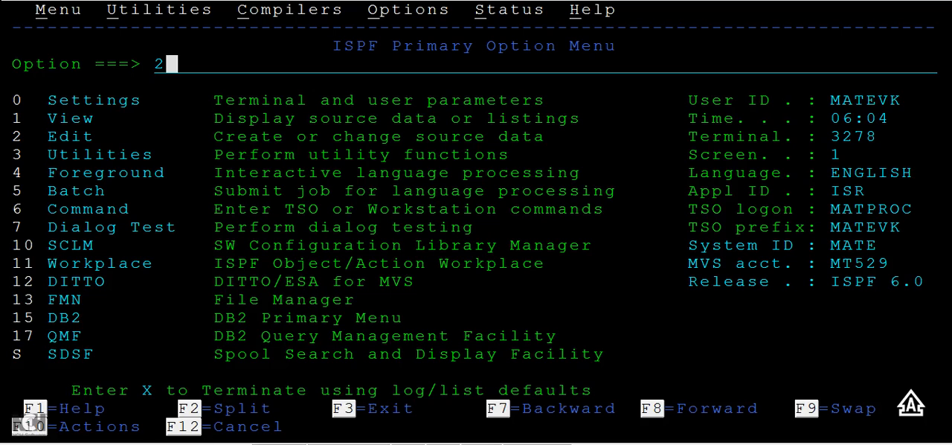
pyautogui.press('Return')
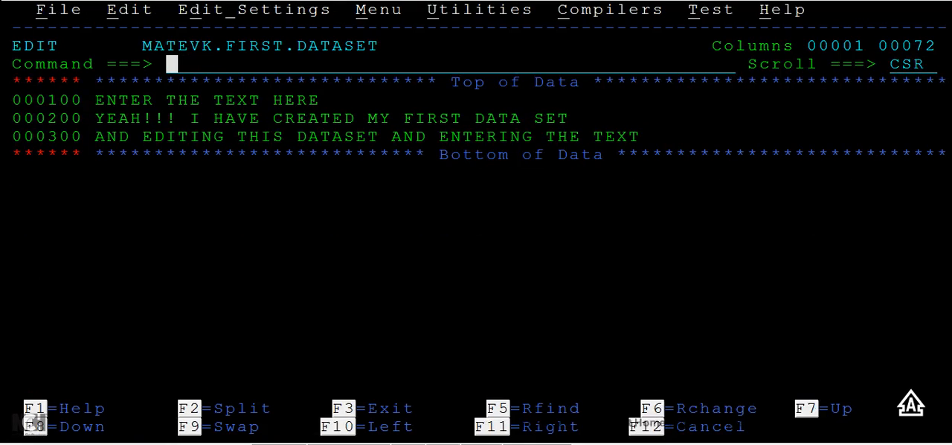
# Insert a fourth line reading EXTRA TEXT after line 000300.
pyautogui.click(171, 136)
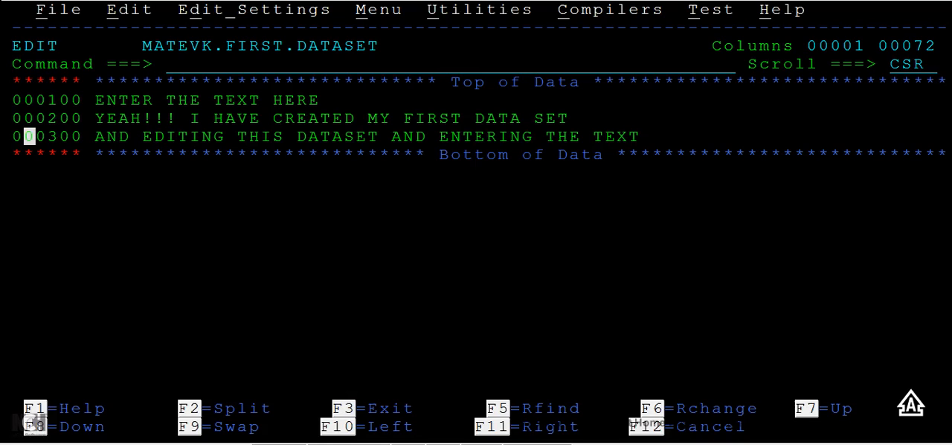
pyautogui.write('F')
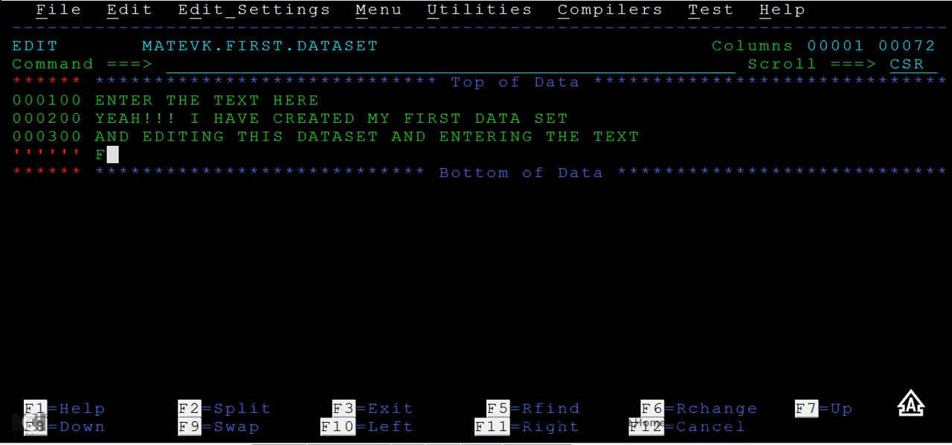
pyautogui.write('XT')
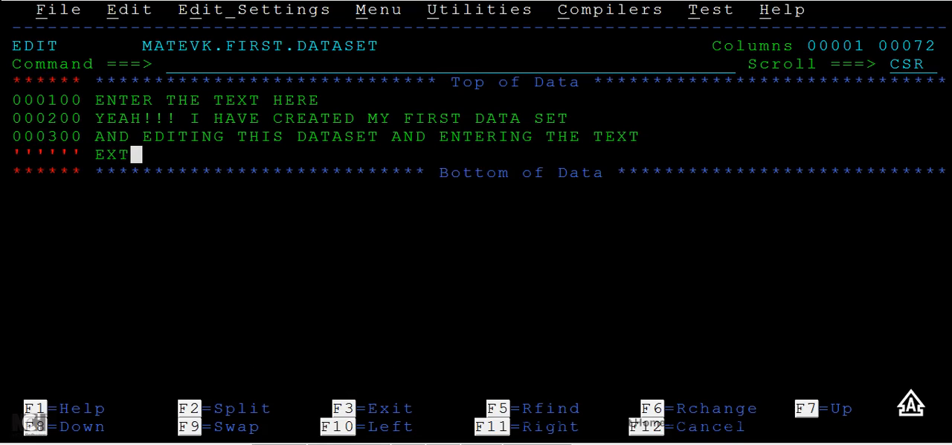
pyautogui.write('RA TEST')
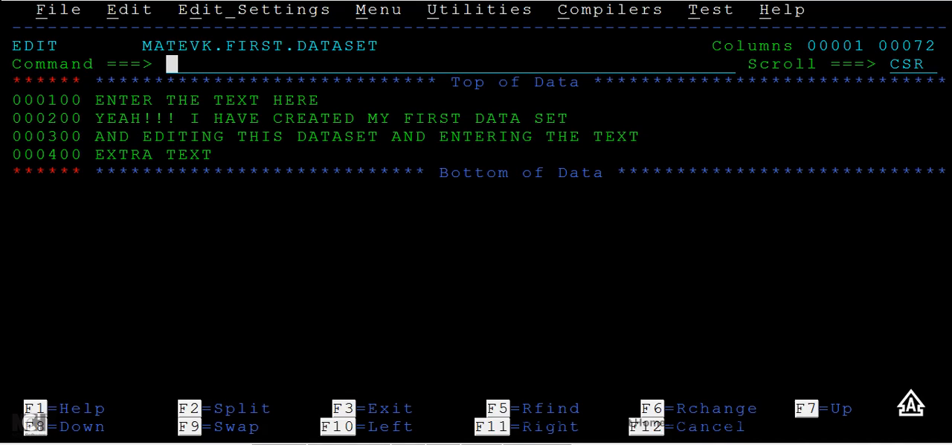
# Enter SAVE on the editor's Command line without submitting it.
pyautogui.write('S')
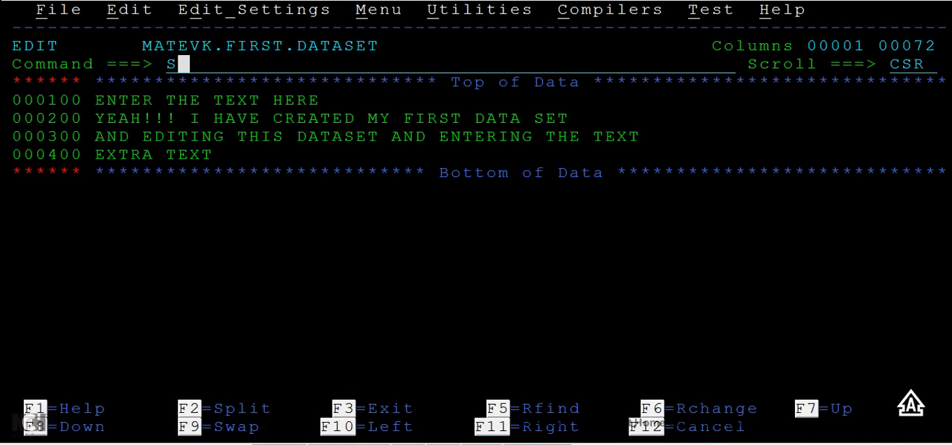
pyautogui.write('AVE')
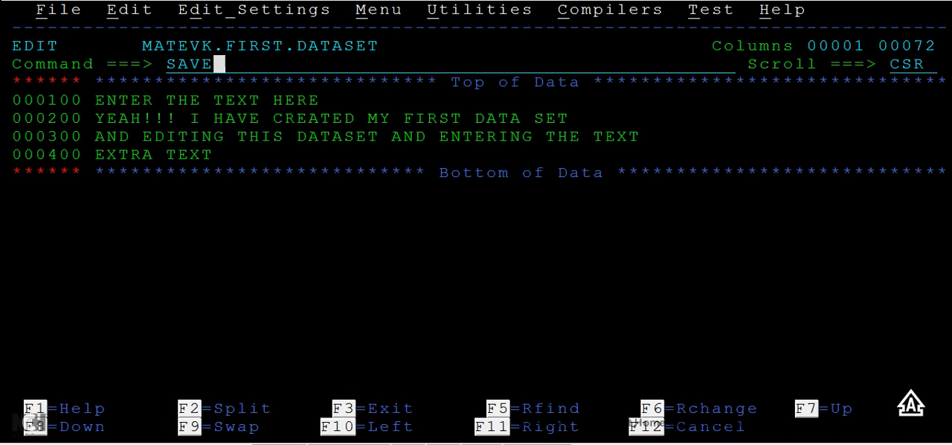